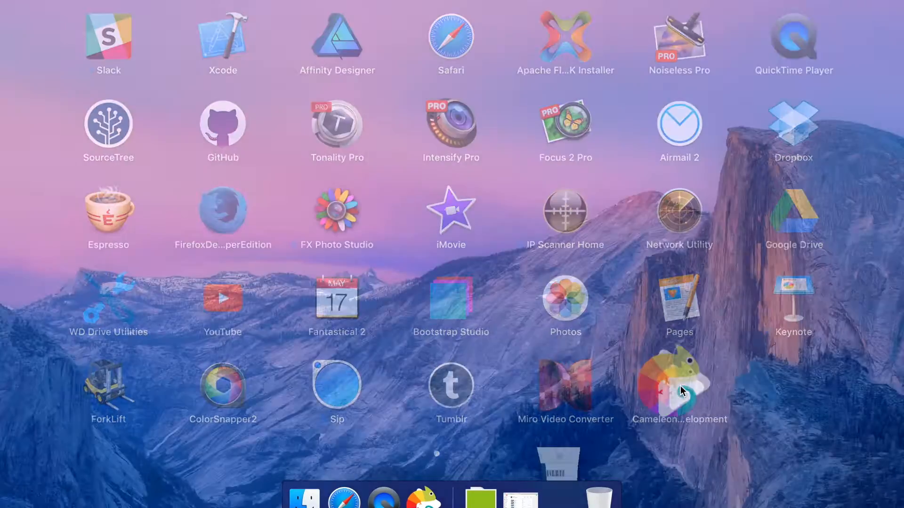
Launch Cameleon Development from Launchpad to show its camera dashboard
{"action": "double_click", "coordinate": [679, 386]}
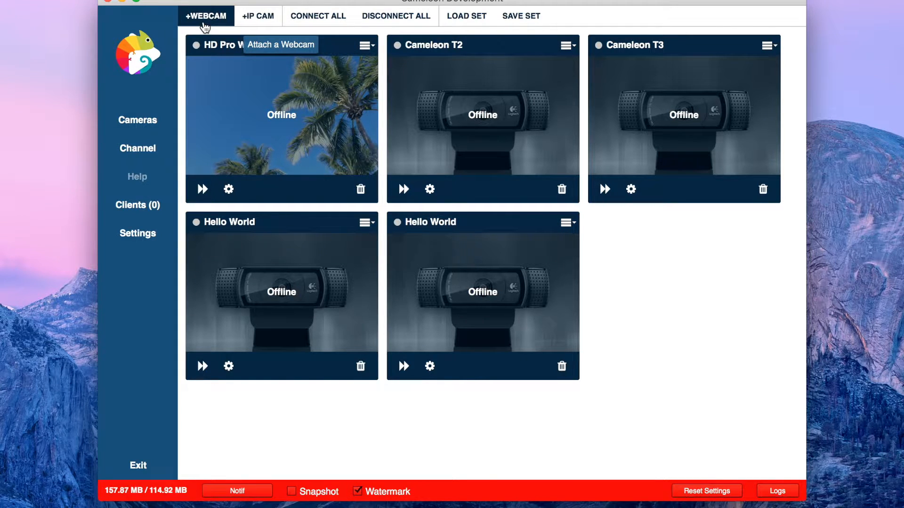
Add a webcam using HD Pro Webcam C920 at 1280x720 30 FPS with its own microphone audio
{"action": "left_click", "coordinate": [205, 16]}
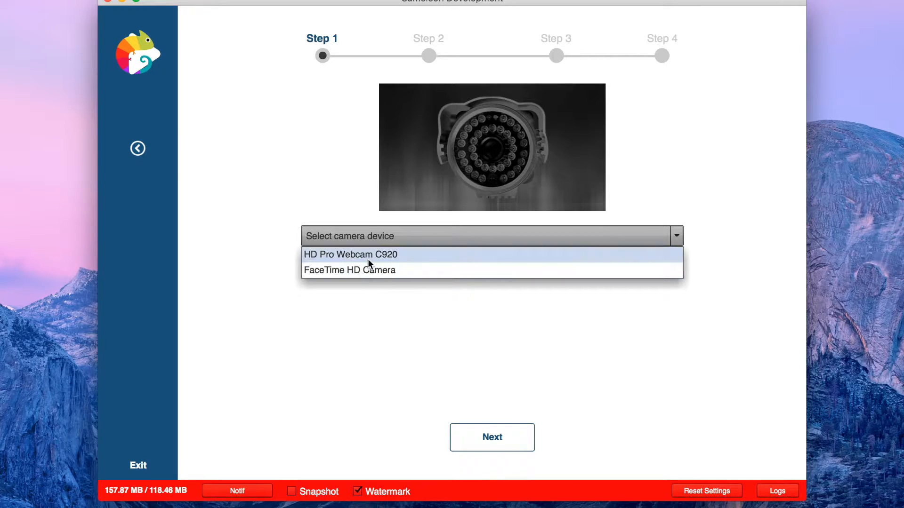
{"action": "left_click", "coordinate": [350, 254]}
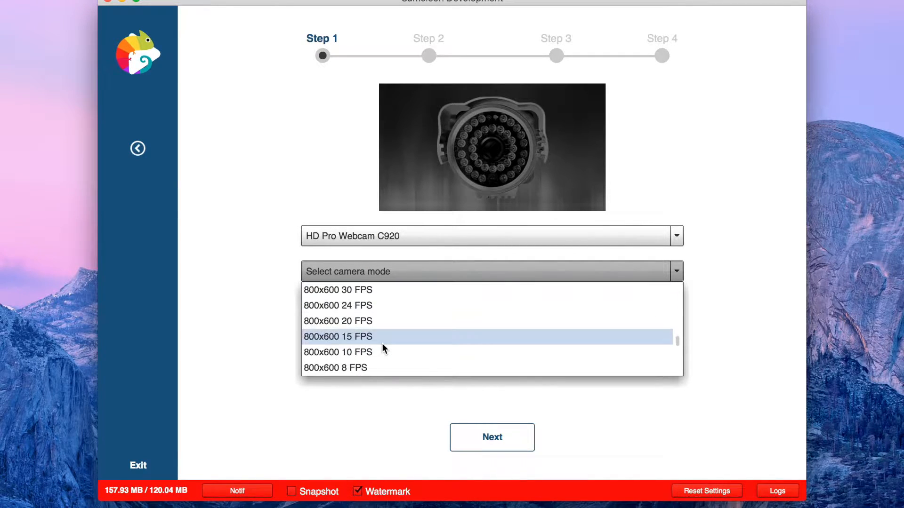
{"action": "scroll", "scroll_direction": "down", "scroll_amount": 3}
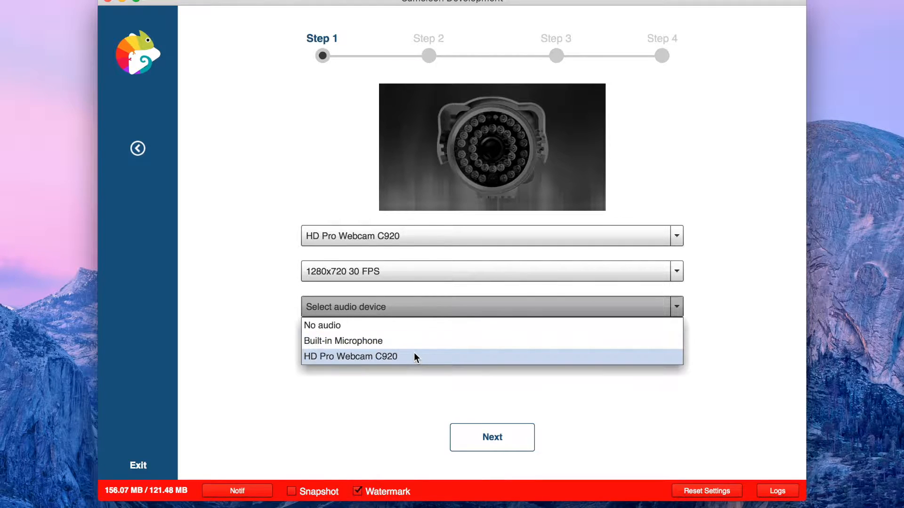
{"action": "left_click", "coordinate": [350, 356]}
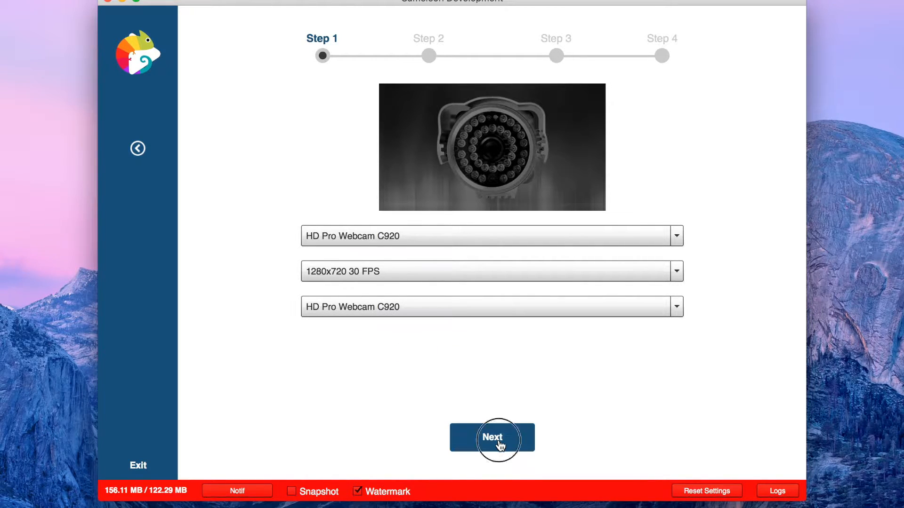
Name the camera 'Hell' with the description 'I am LI'
{"action": "left_click", "coordinate": [491, 437]}
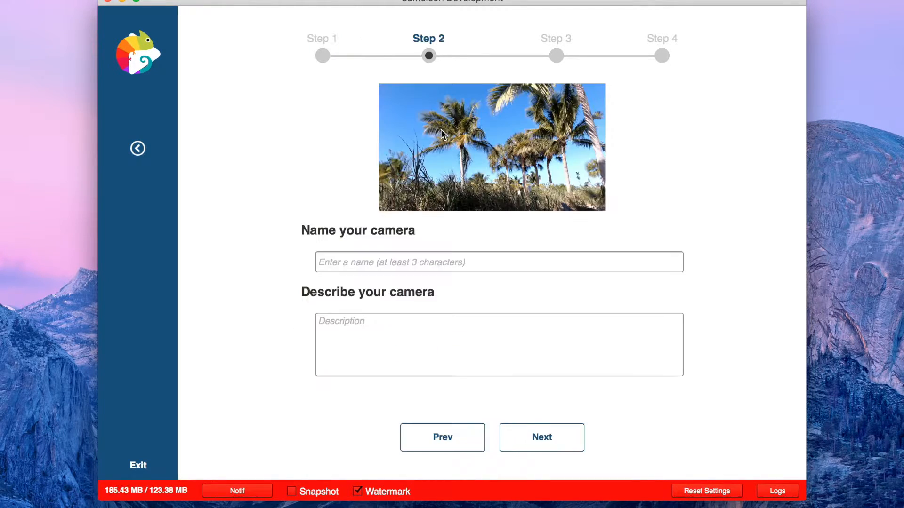
{"action": "left_click", "coordinate": [498, 262]}
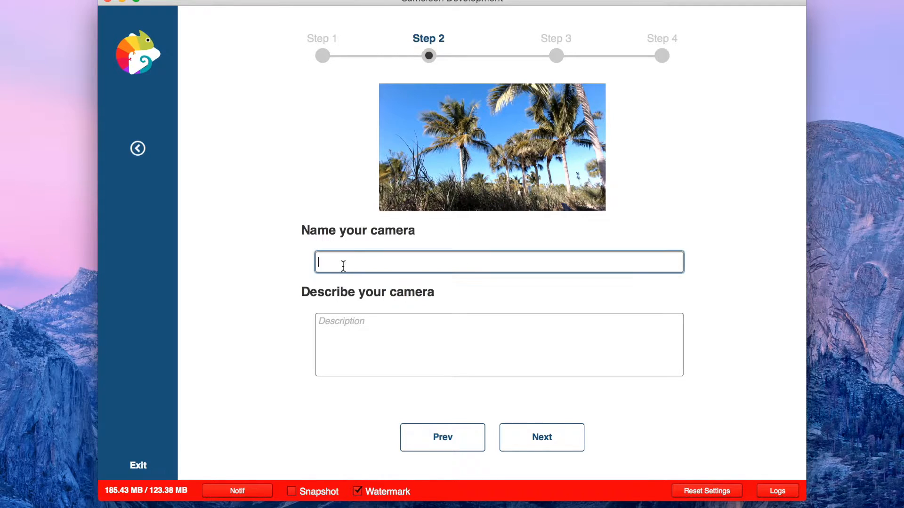
{"action": "type", "text": "Hello World"}
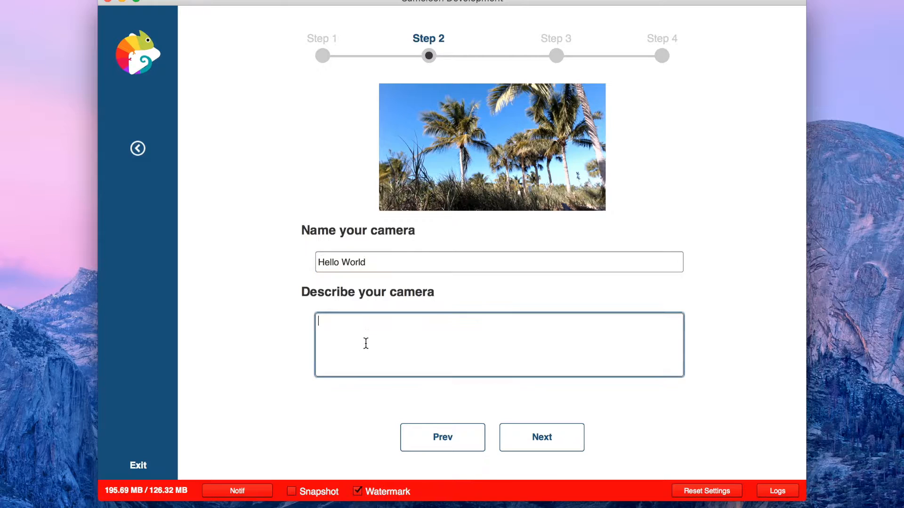
{"action": "type", "text": "I am LI"}
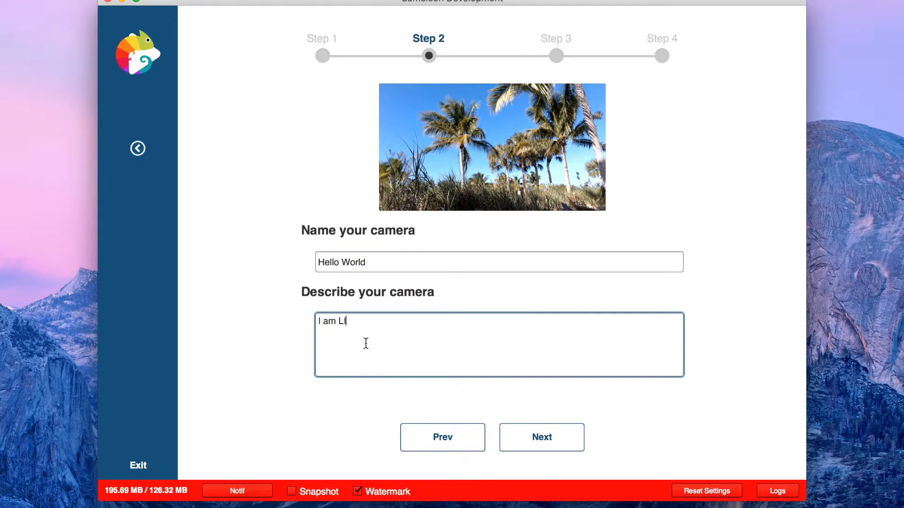
Choose medium 800 kbps quality, enable YouTube output and save the camera to the grid
{"action": "left_click", "coordinate": [541, 436]}
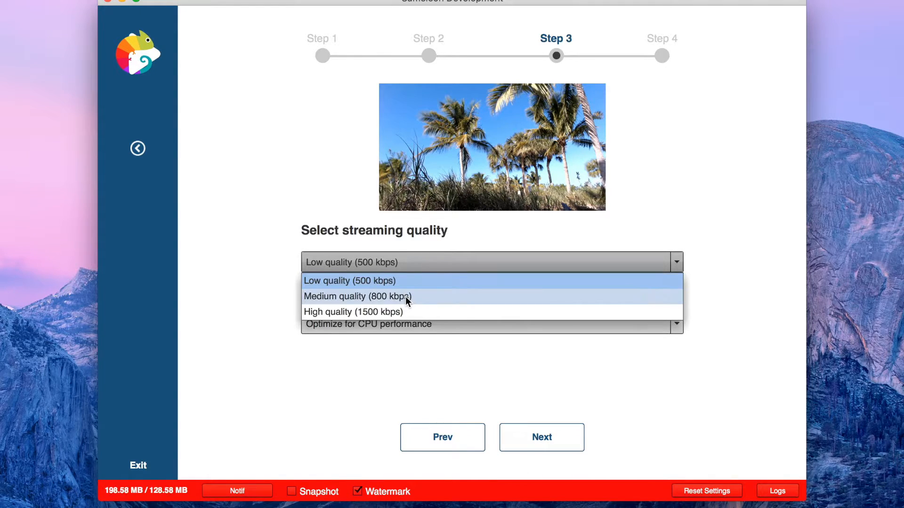
{"action": "left_click", "coordinate": [357, 297]}
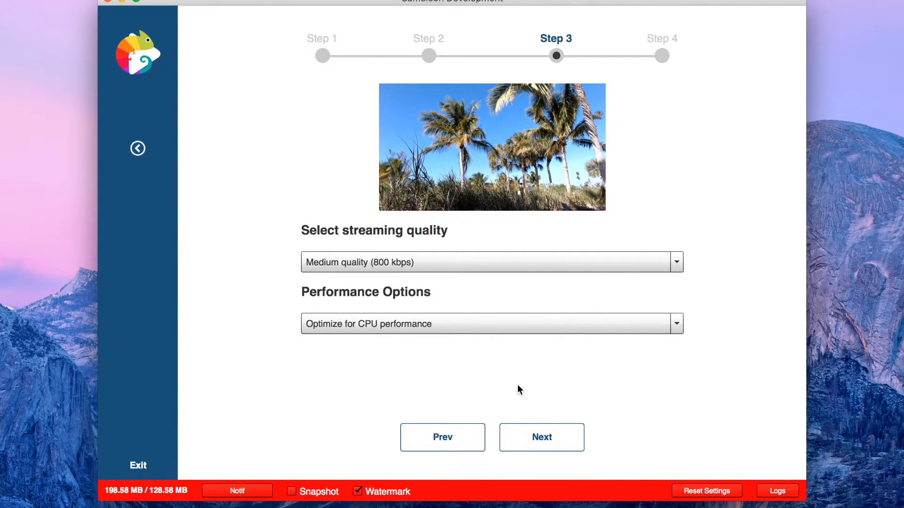
{"action": "left_click", "coordinate": [540, 437]}
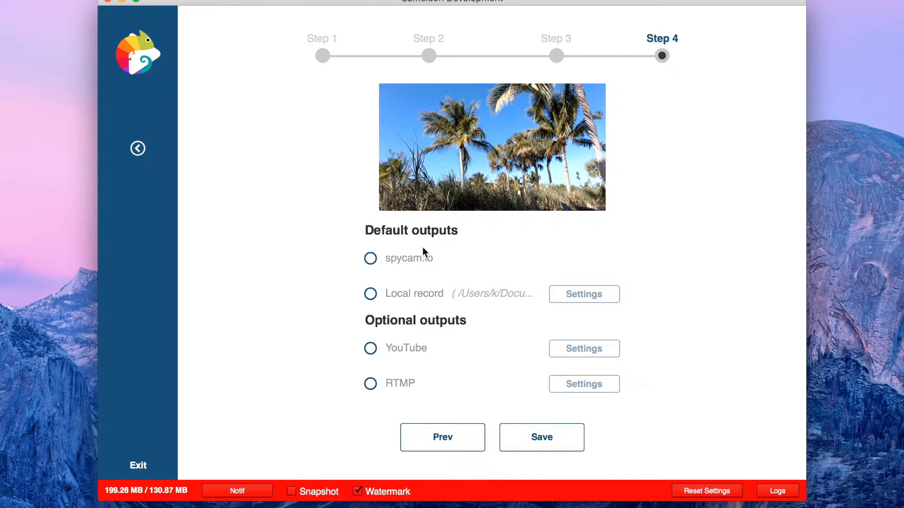
{"action": "left_click", "coordinate": [370, 348]}
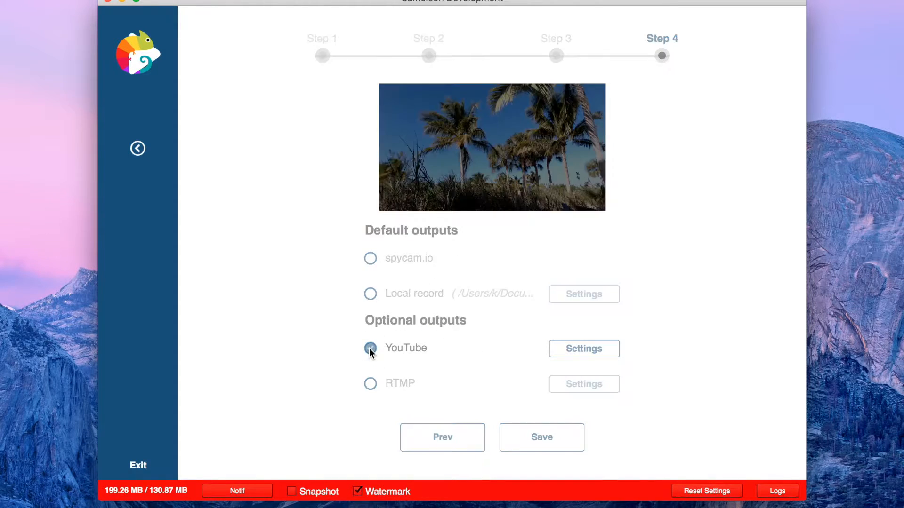
{"action": "left_click", "coordinate": [583, 348]}
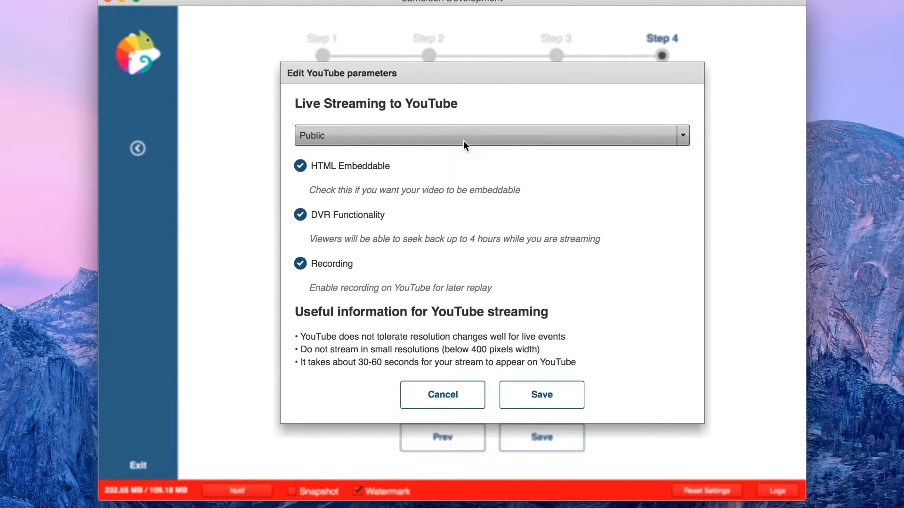
{"action": "mouse_move", "coordinate": [540, 394]}
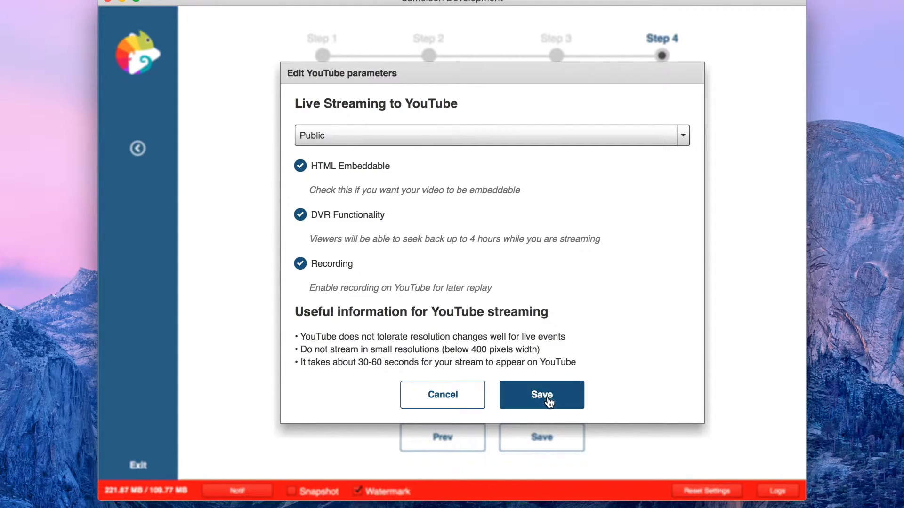
{"action": "left_click", "coordinate": [541, 395]}
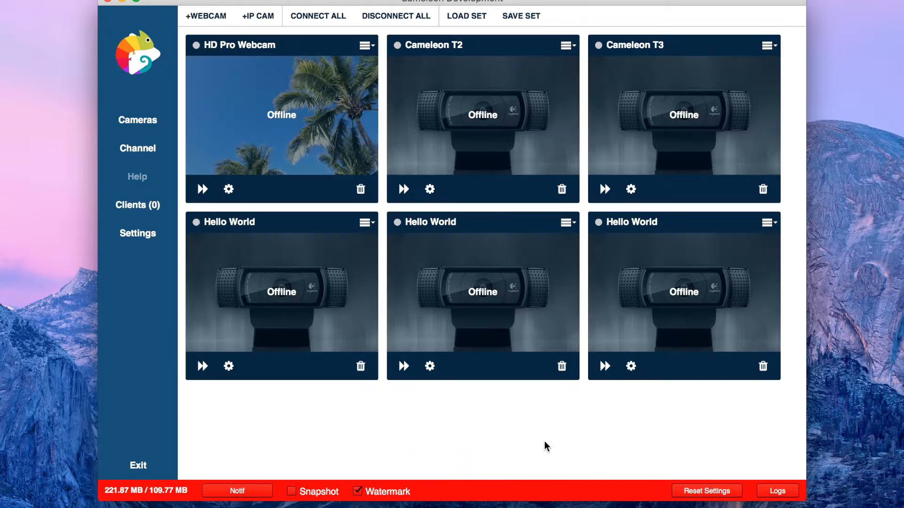
{"action": "mouse_move", "coordinate": [620, 227]}
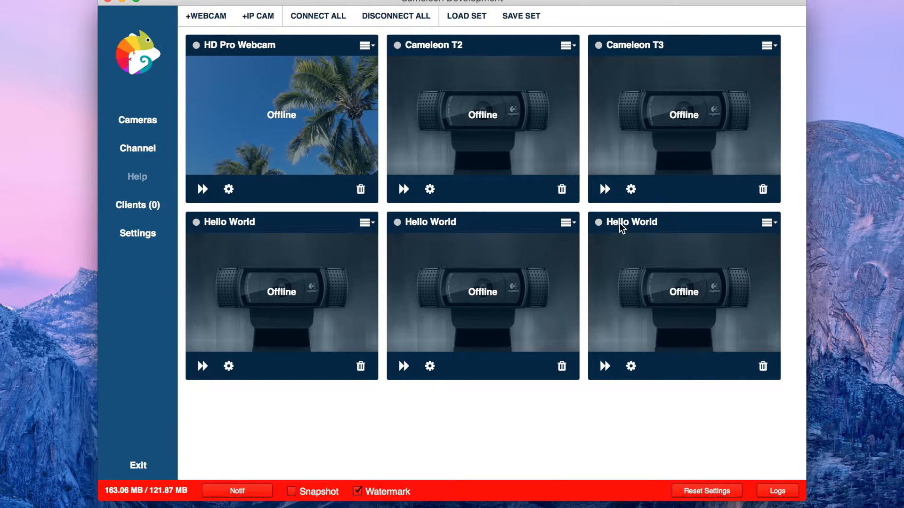
{"action": "mouse_move", "coordinate": [684, 298]}
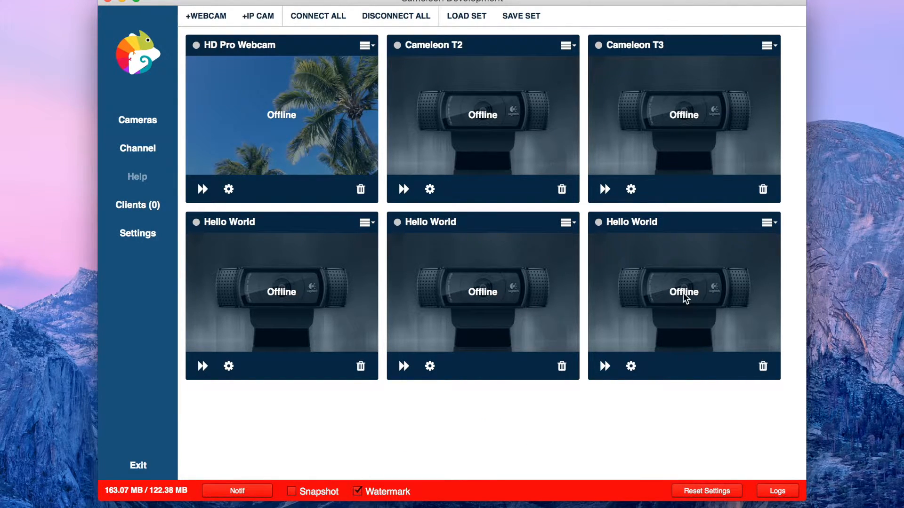
Start the Hello World camera streaming and copy its YouTube live stream link
{"action": "left_click", "coordinate": [603, 366]}
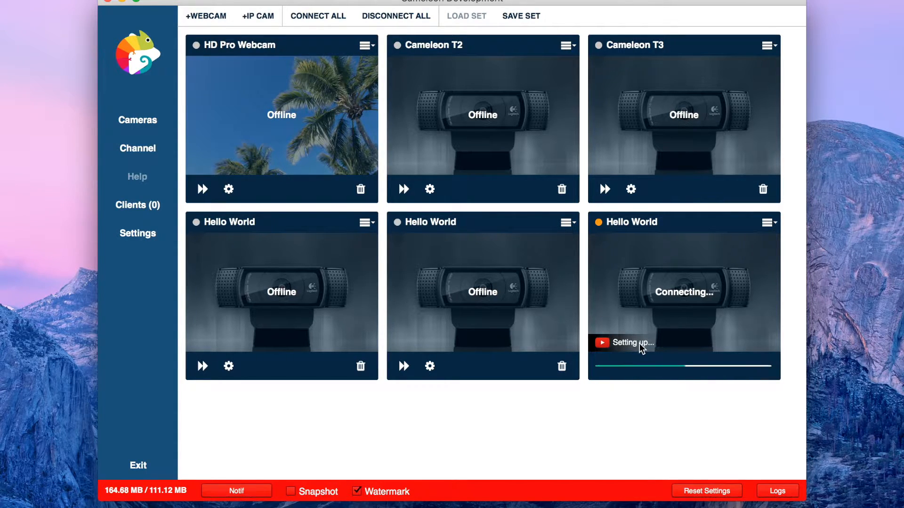
{"action": "mouse_move", "coordinate": [714, 337]}
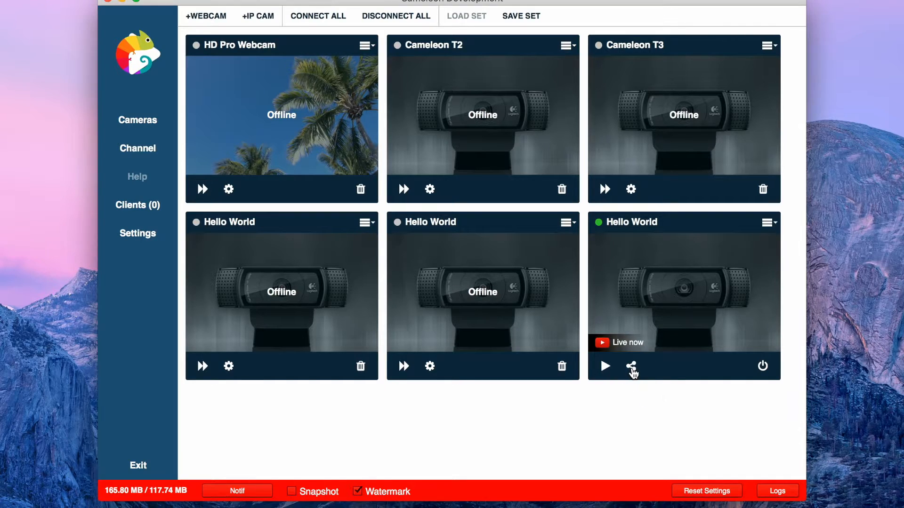
{"action": "left_click", "coordinate": [630, 366]}
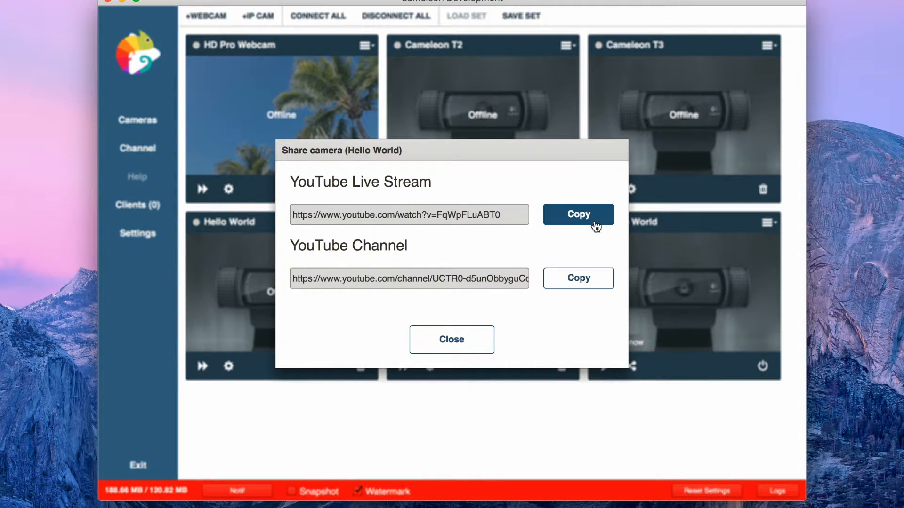
{"action": "left_click", "coordinate": [577, 214]}
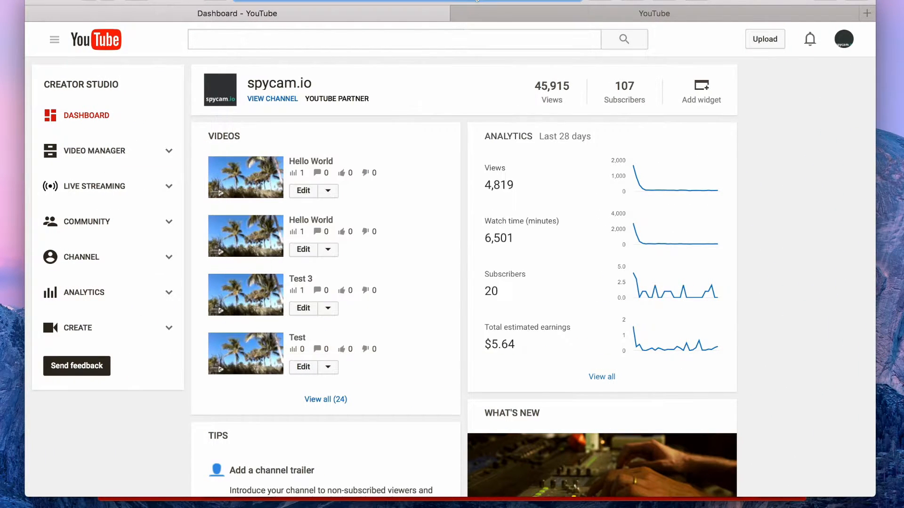
Open the Hello World live video on YouTube and expand its full description
{"action": "left_click", "coordinate": [245, 177]}
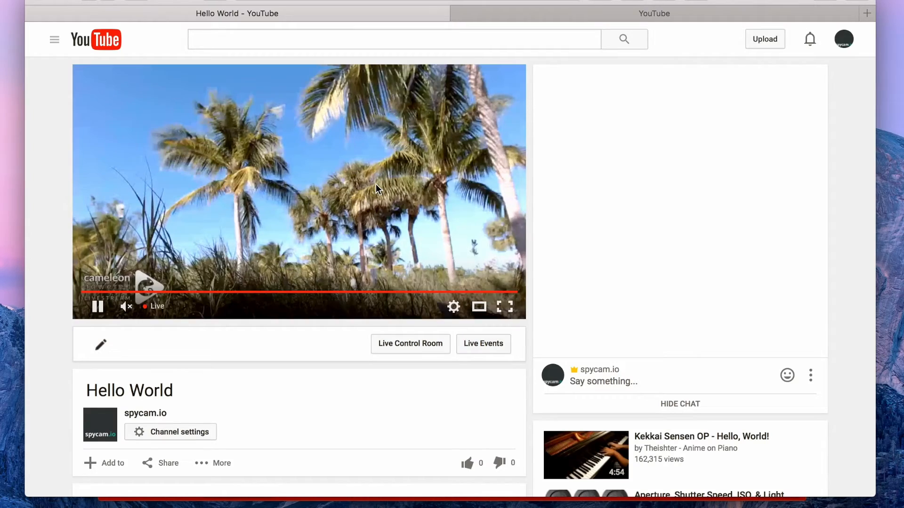
{"action": "left_click", "coordinate": [453, 307]}
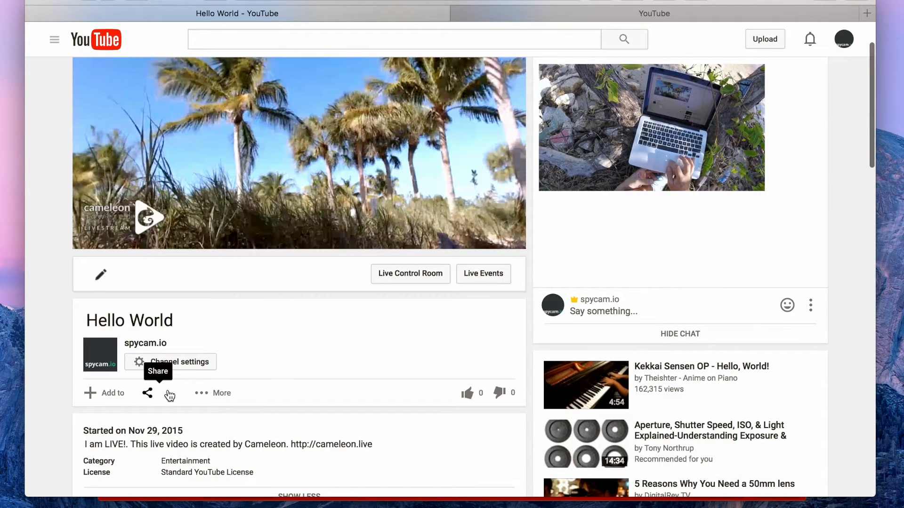
Browse the stream's share options: short link, embed code and email form
{"action": "left_click", "coordinate": [161, 393]}
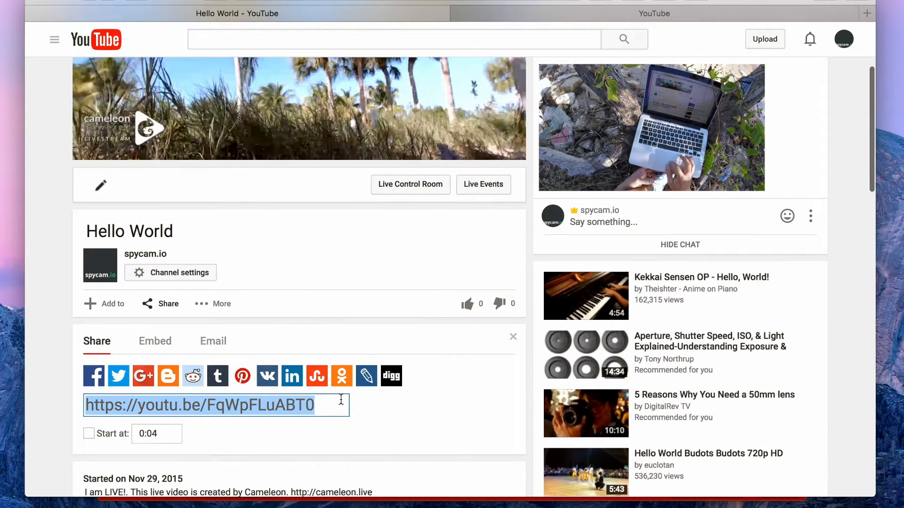
{"action": "left_click", "coordinate": [154, 341]}
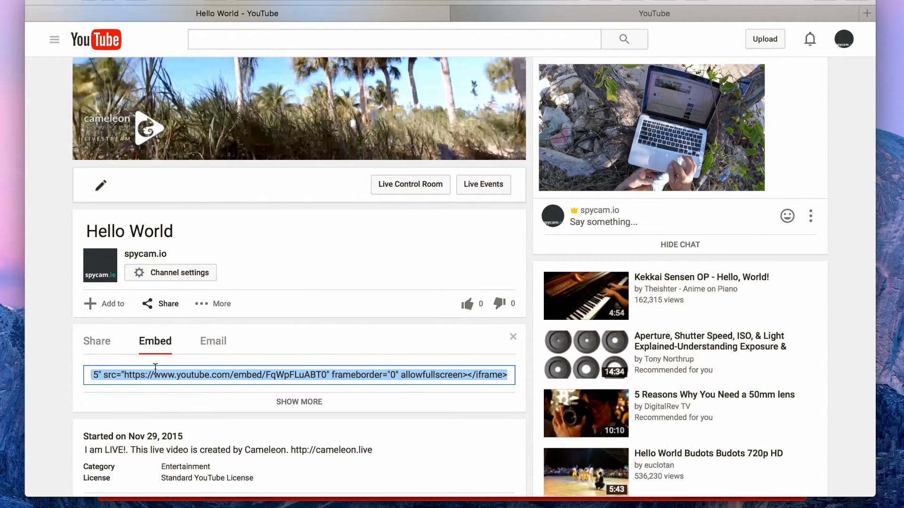
{"action": "left_click", "coordinate": [213, 341]}
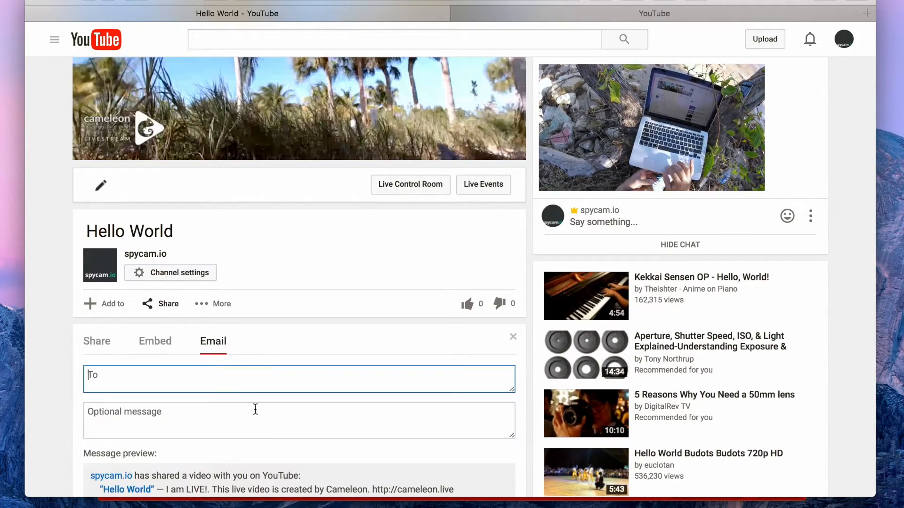
{"action": "left_click", "coordinate": [512, 337]}
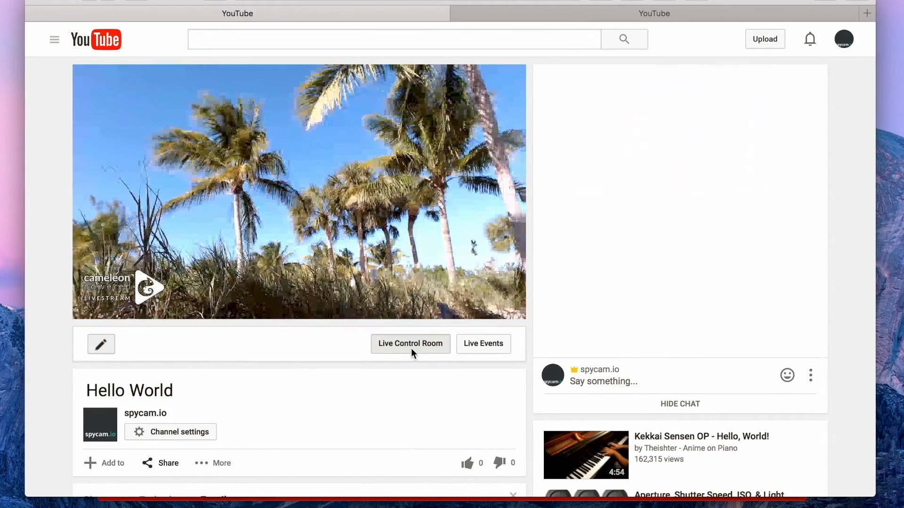
Open the Live Control Room showing Hello World live with good stream health
{"action": "left_click", "coordinate": [409, 344]}
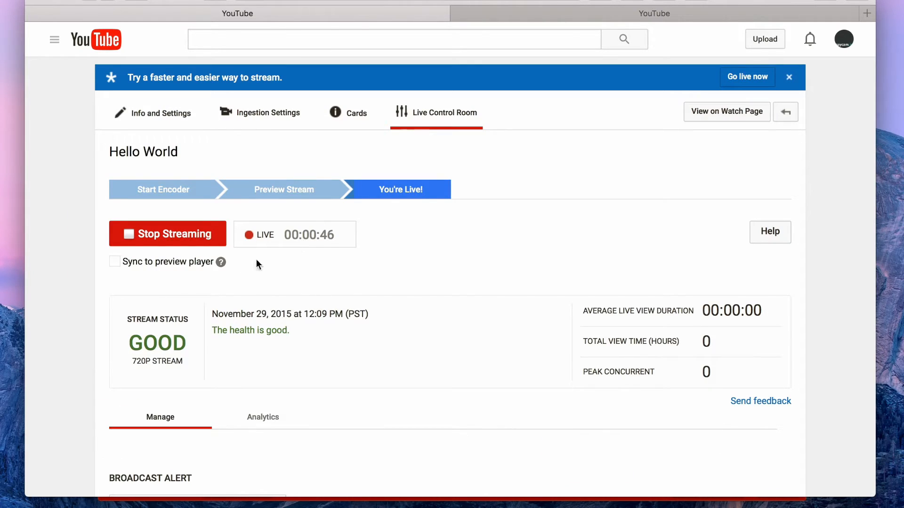
{"action": "mouse_move", "coordinate": [121, 321]}
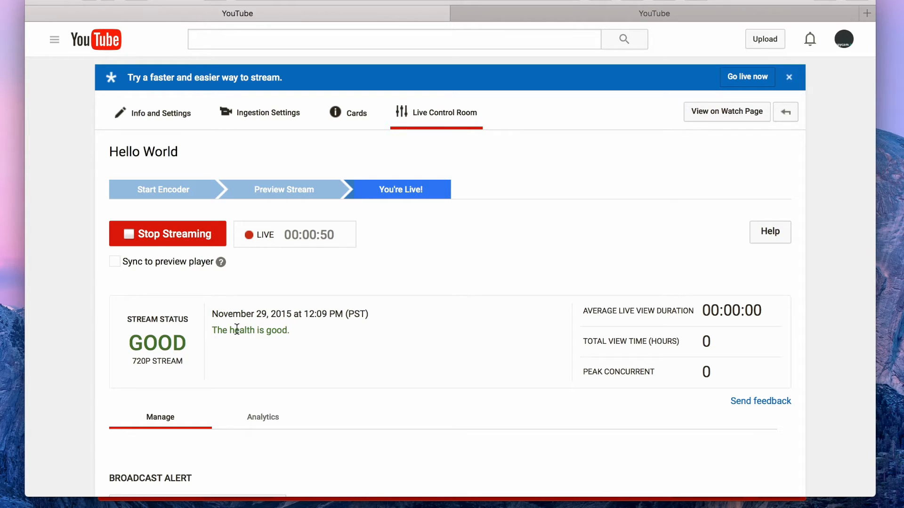
{"action": "mouse_move", "coordinate": [290, 335]}
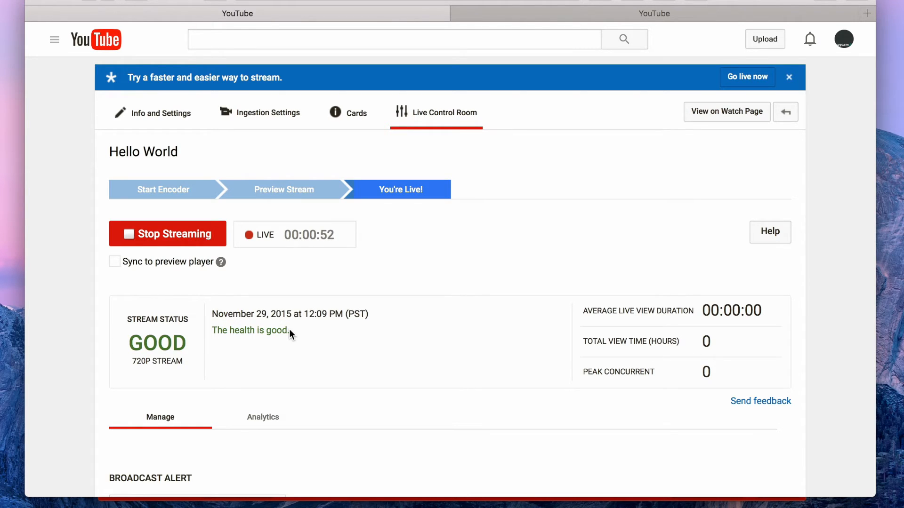